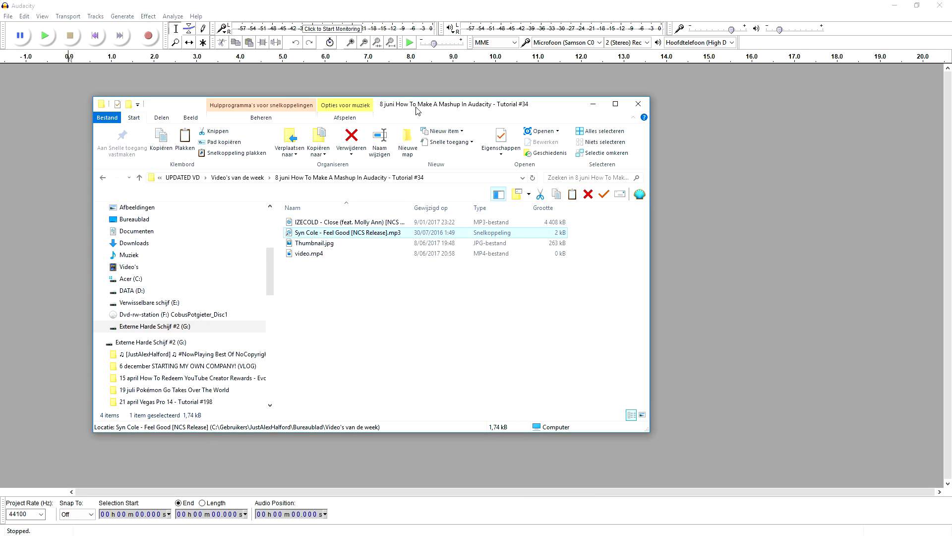
Select the IZECOLD Close mp3 in File Explorer to bring it into Audacity as a track
click(346, 221)
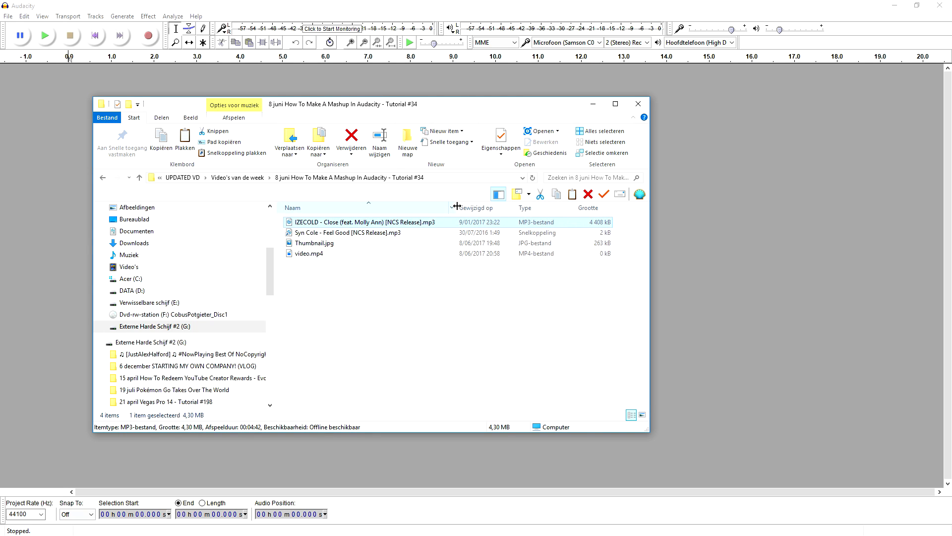
mouse_move(358, 256)
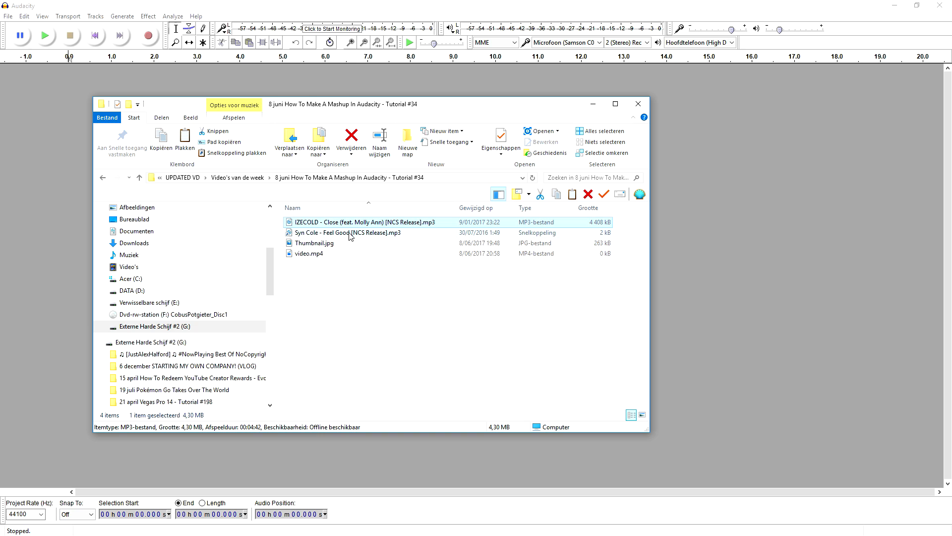
mouse_move(348, 232)
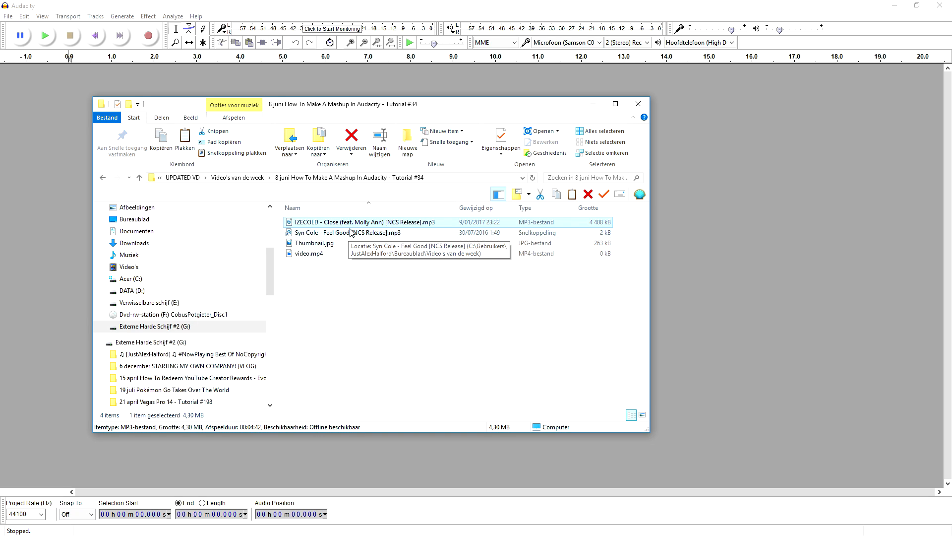
mouse_move(365, 249)
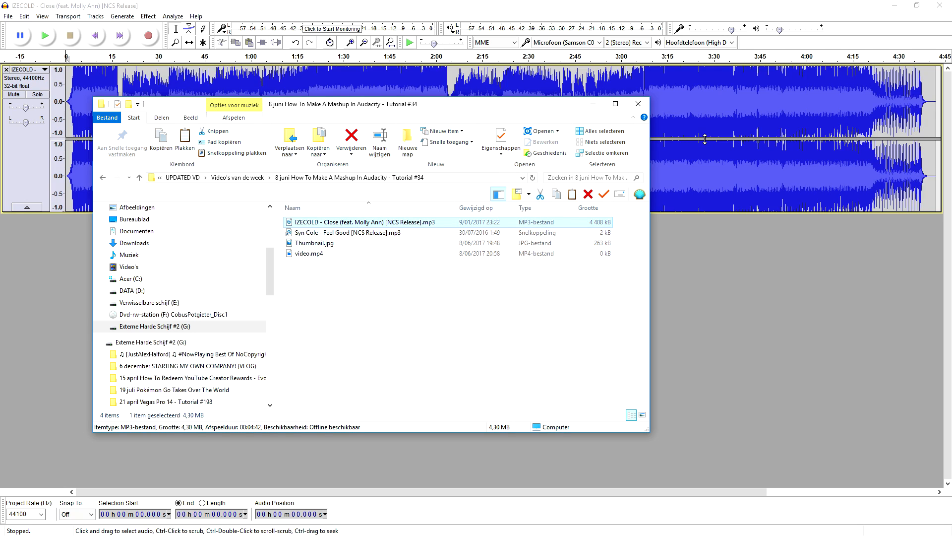
Return to Audacity and import the Syn Cole Feel Good mp3 as a second stereo track
click(638, 104)
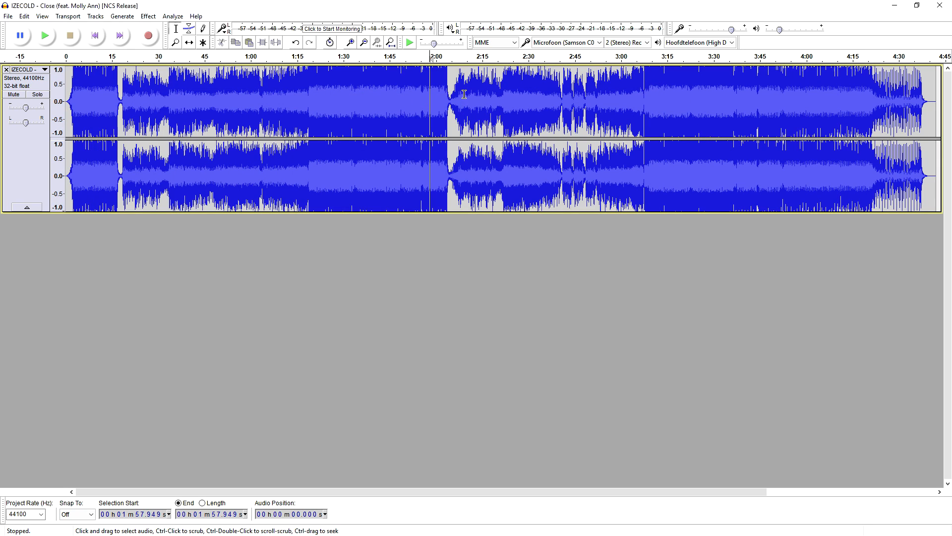
mouse_move(396, 94)
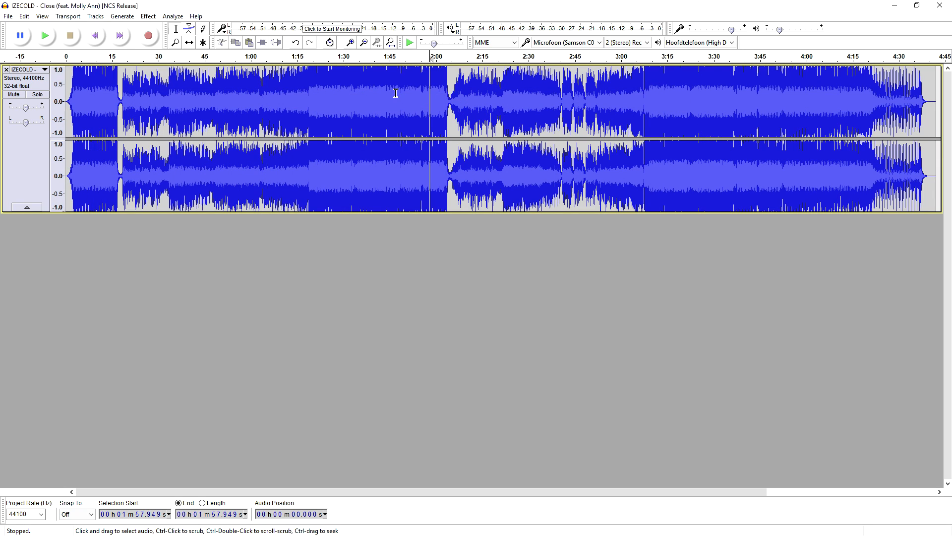
mouse_move(346, 66)
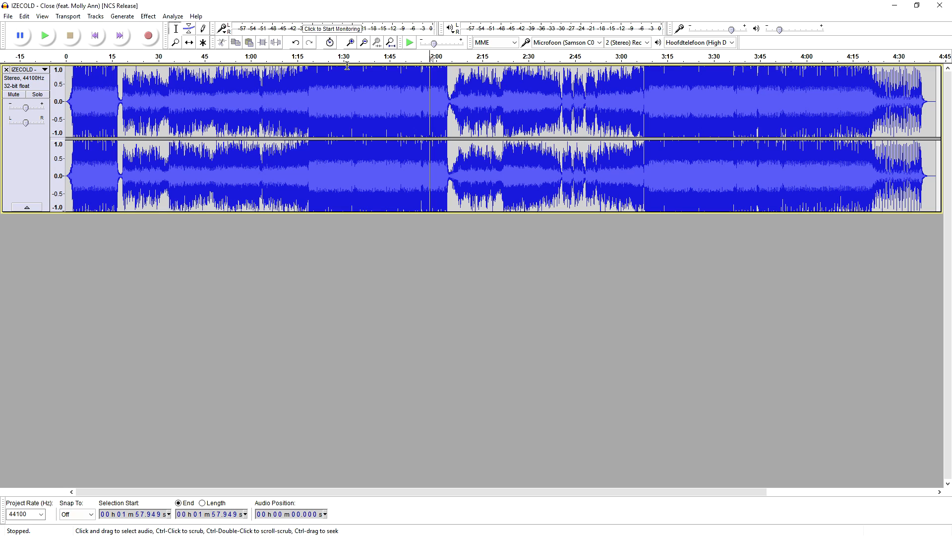
click(269, 97)
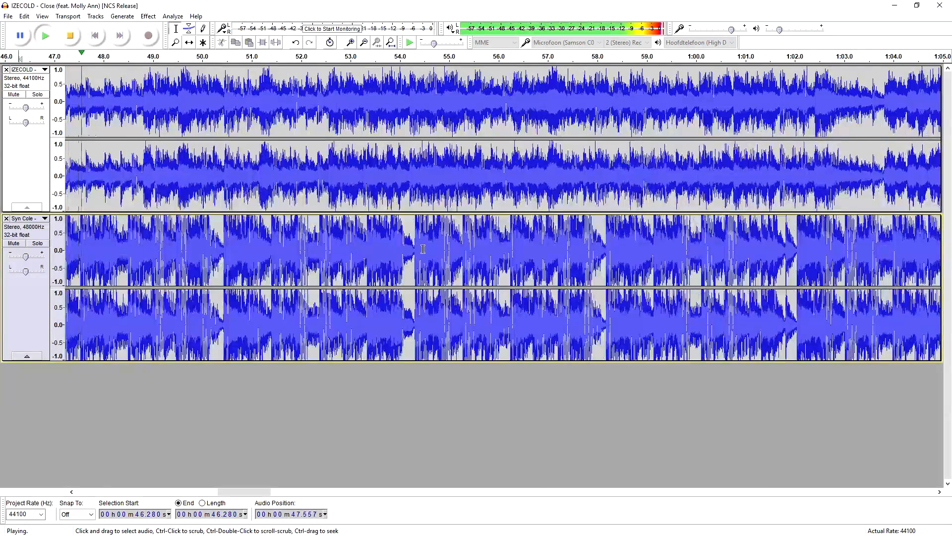
Audition the mix from about 45 seconds, then shift the Syn Cole clip to start near 1:18
click(69, 35)
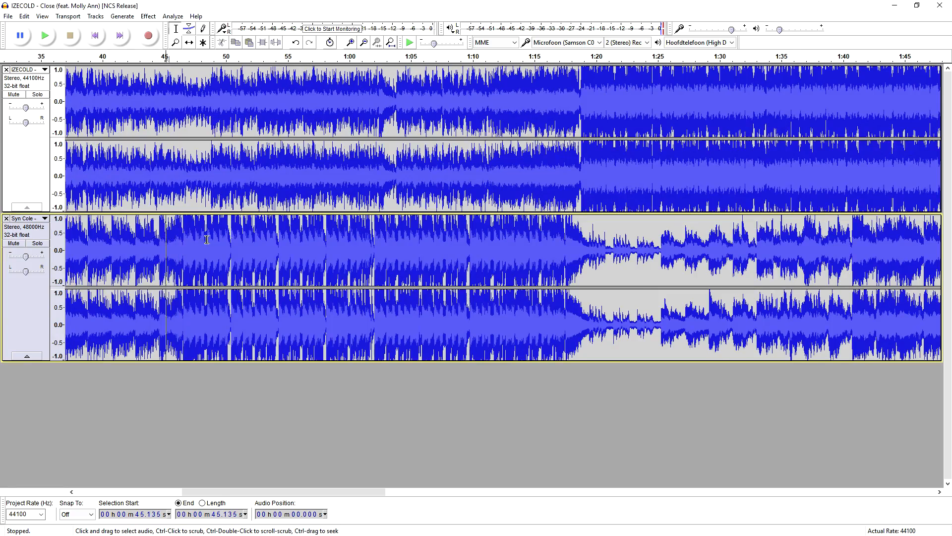
click(43, 36)
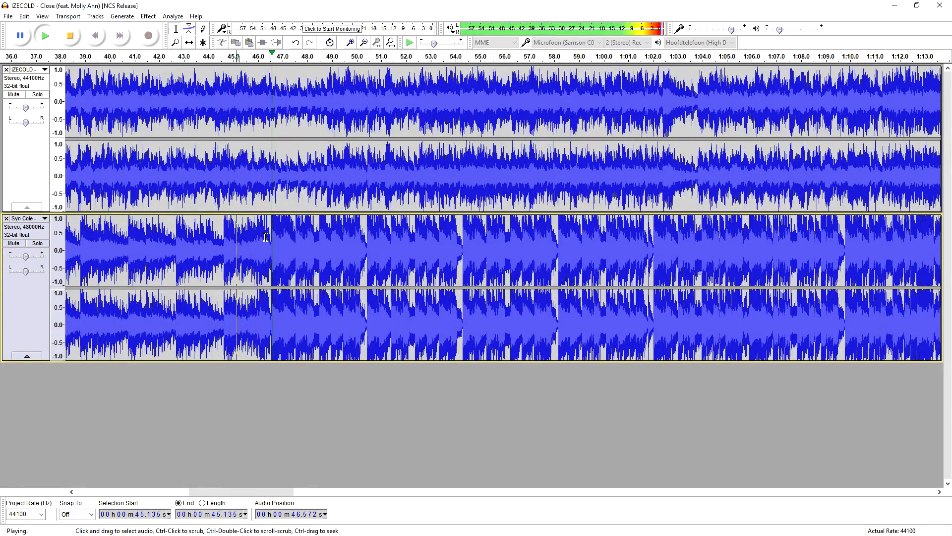
click(70, 35)
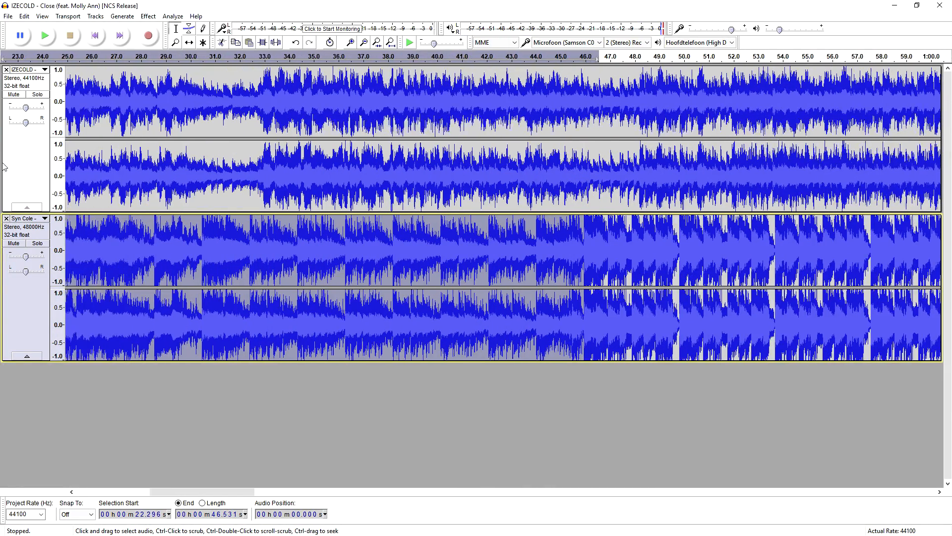
click(376, 43)
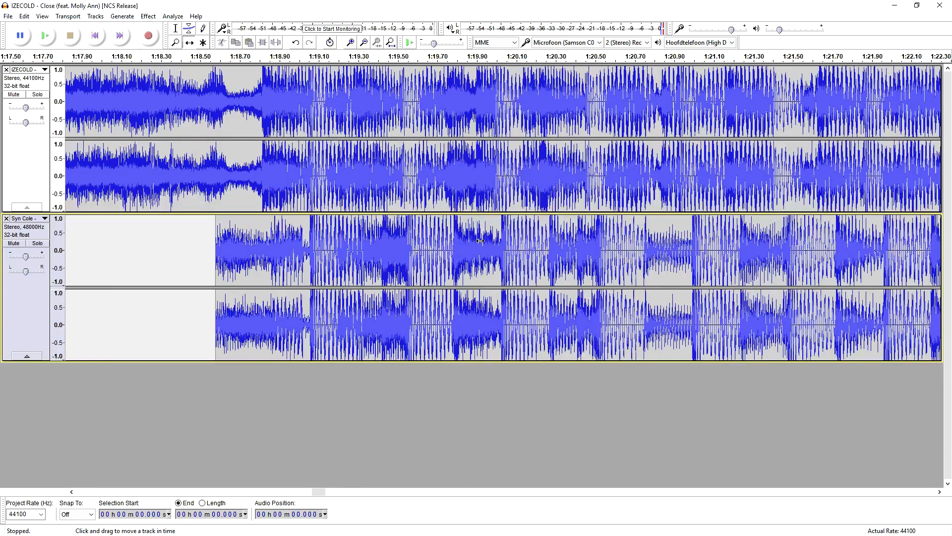
Play the overlap and mark the drop point at about 1:18.5 where IZECOLD turns loud
click(44, 35)
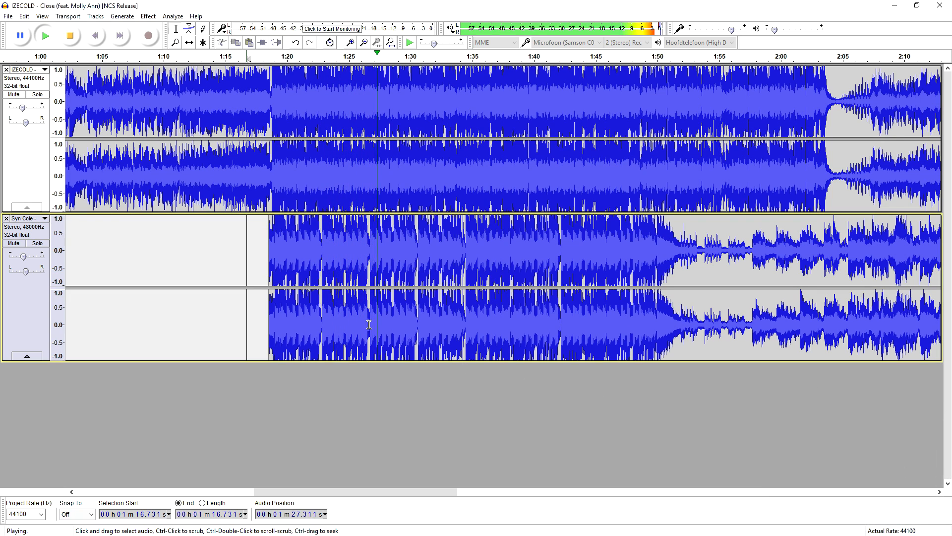
click(69, 34)
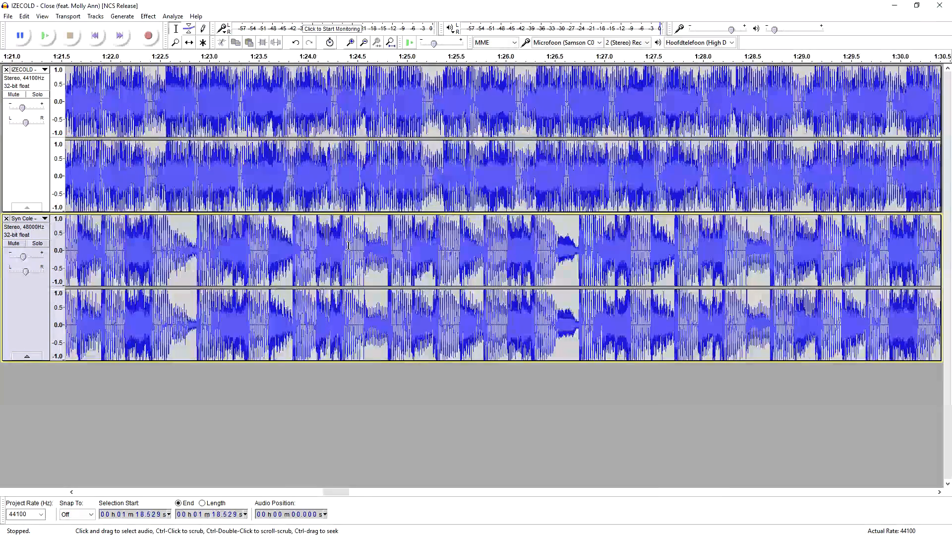
With the Time Shift tool check alignment by playback and select IZECOLD from 1:18.589 onward
click(188, 43)
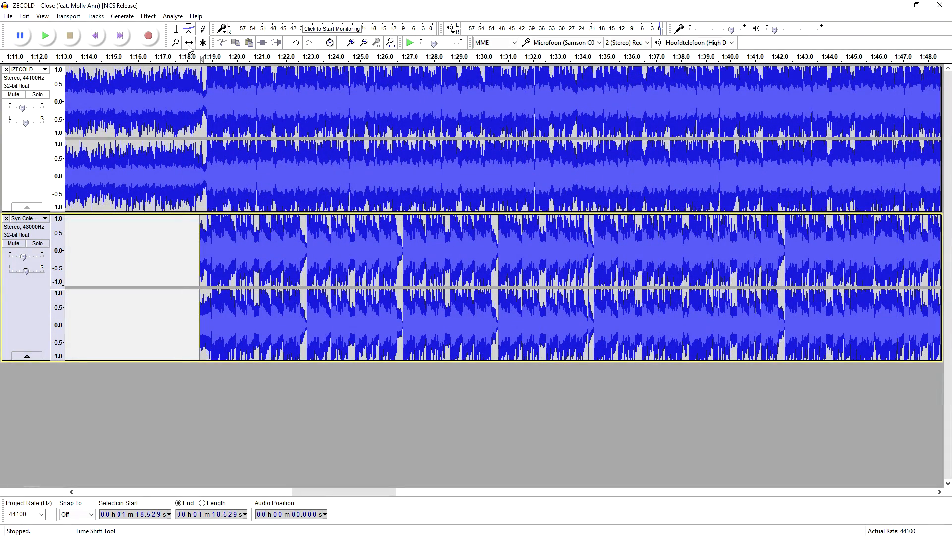
click(189, 42)
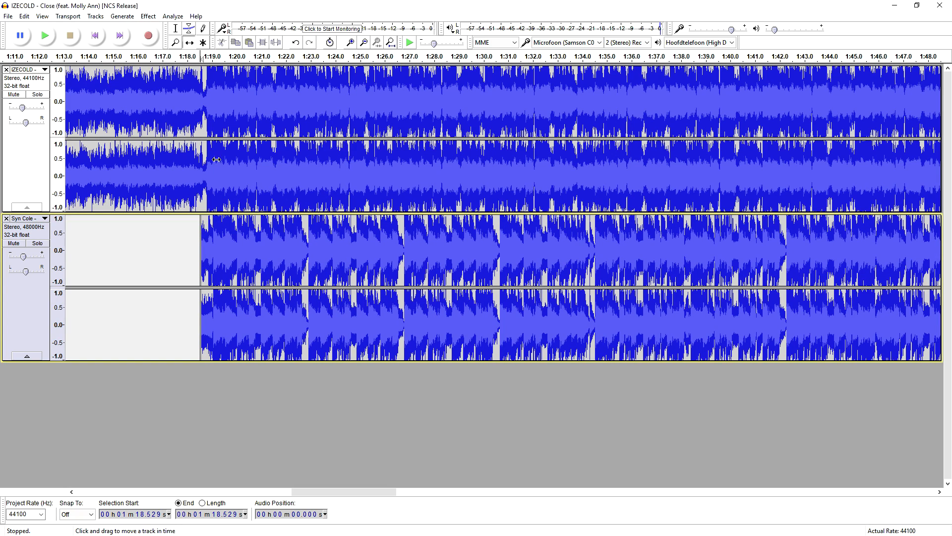
click(43, 36)
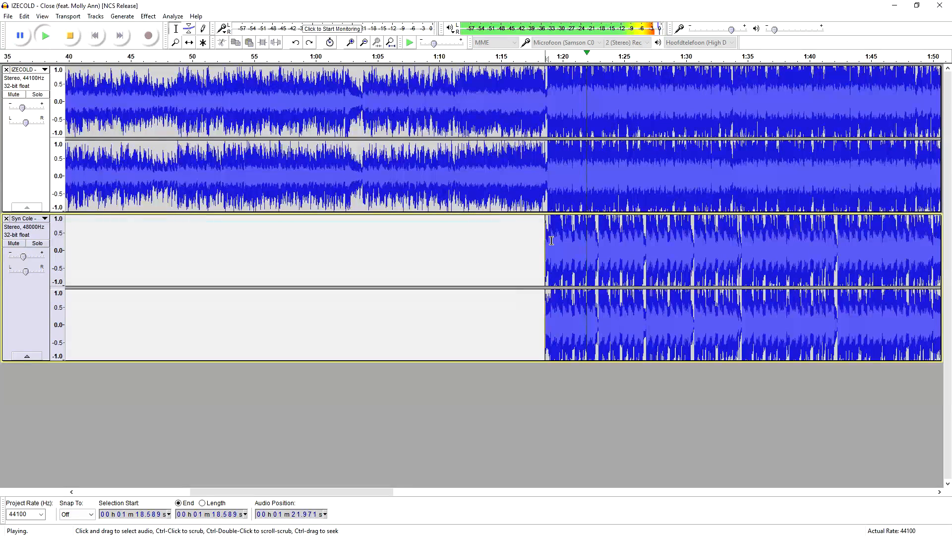
click(69, 35)
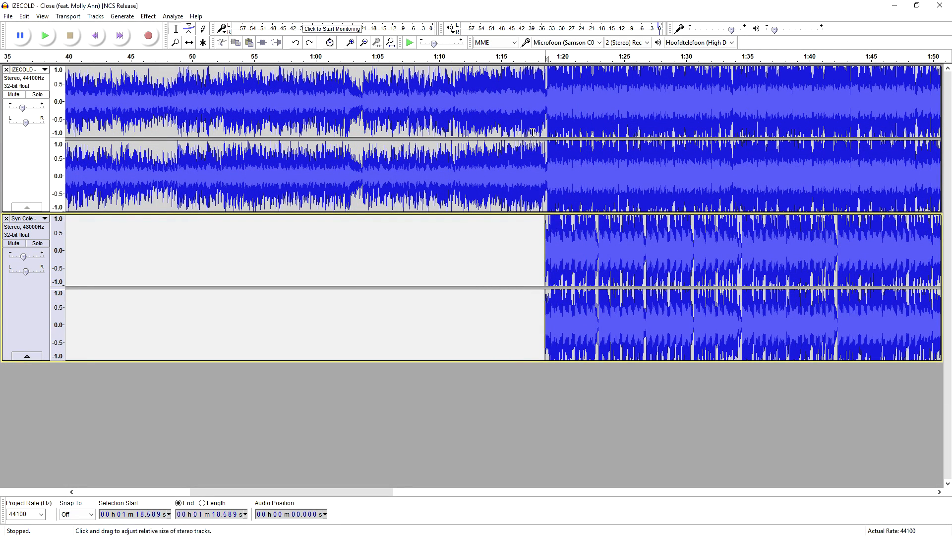
mouse_move(548, 97)
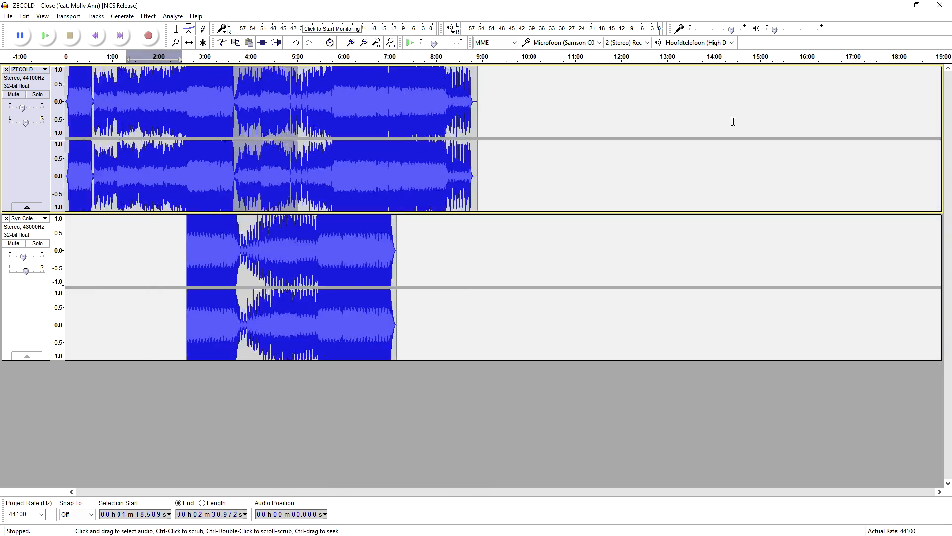
Cut IZECOLD past about 1:18 and play the join where Syn Cole takes over
click(43, 35)
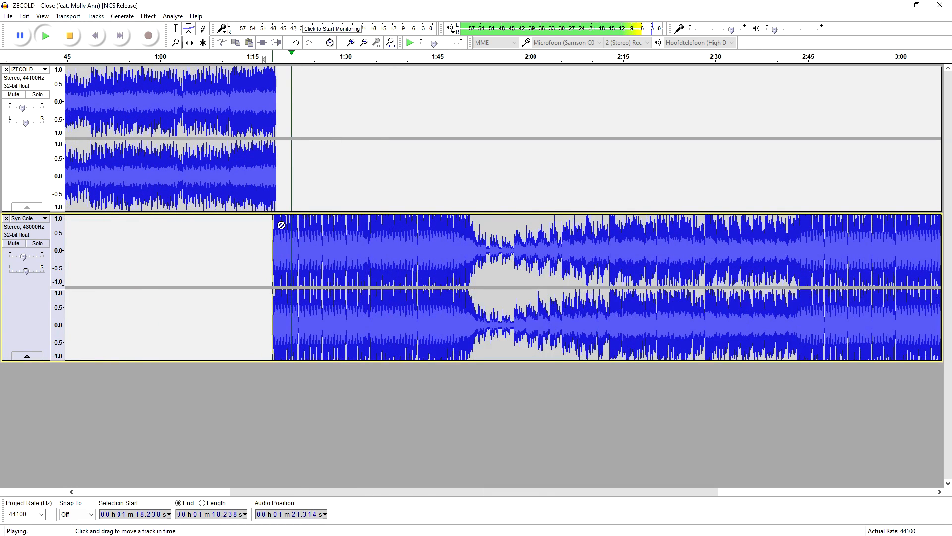
click(69, 35)
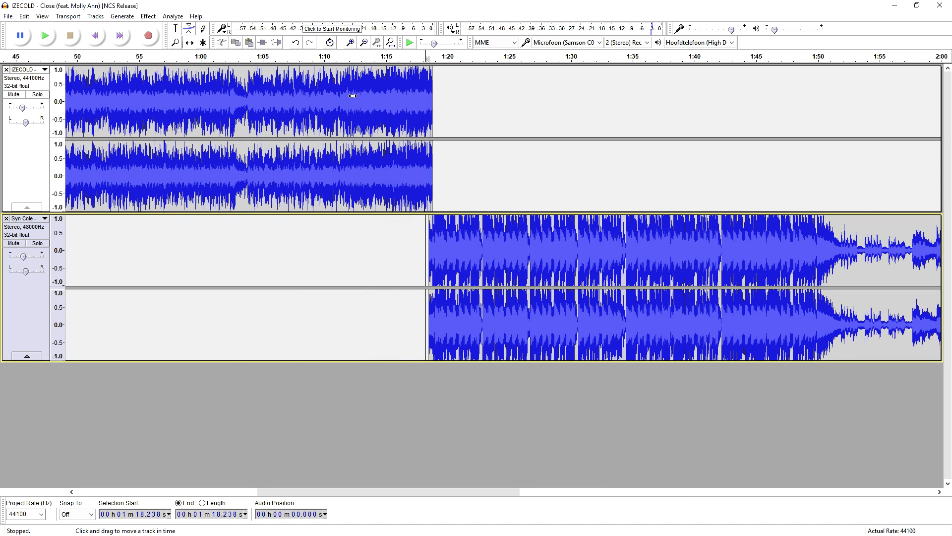
click(43, 35)
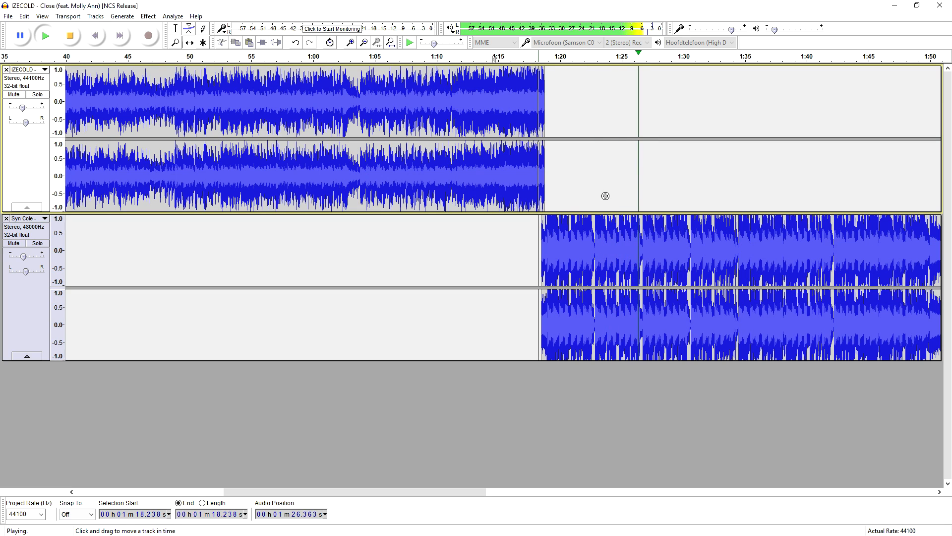
click(70, 35)
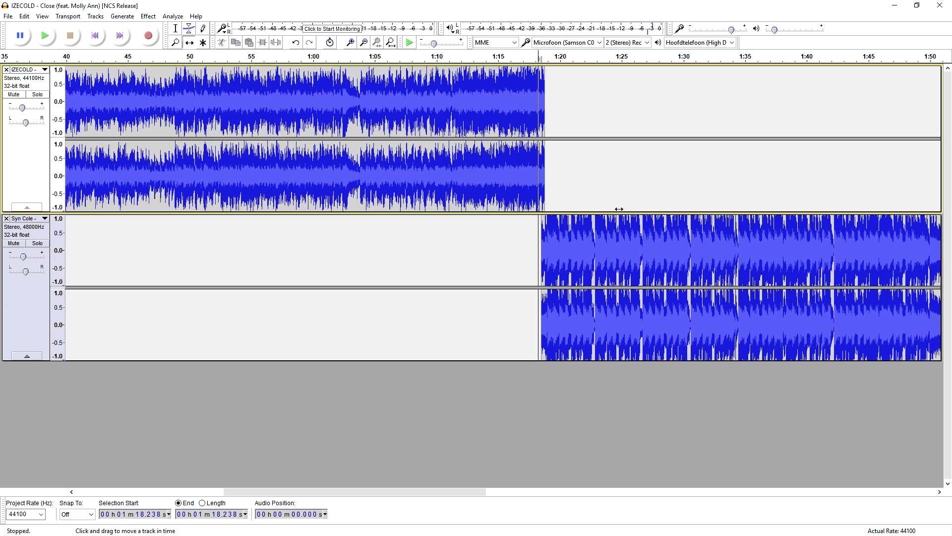